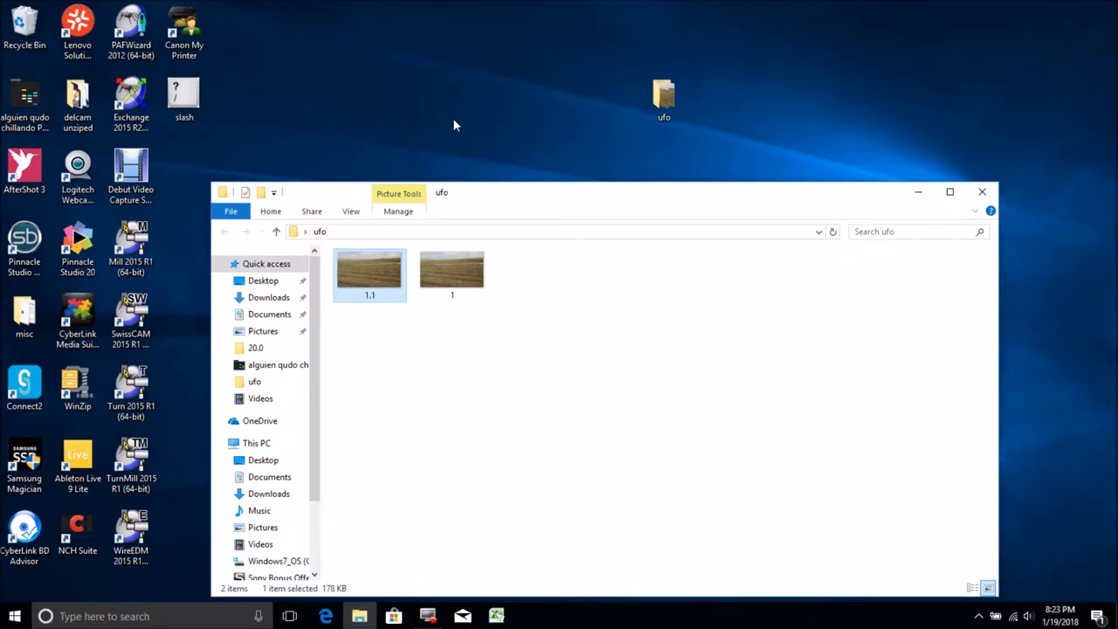
pyautogui.moveTo(559, 238)
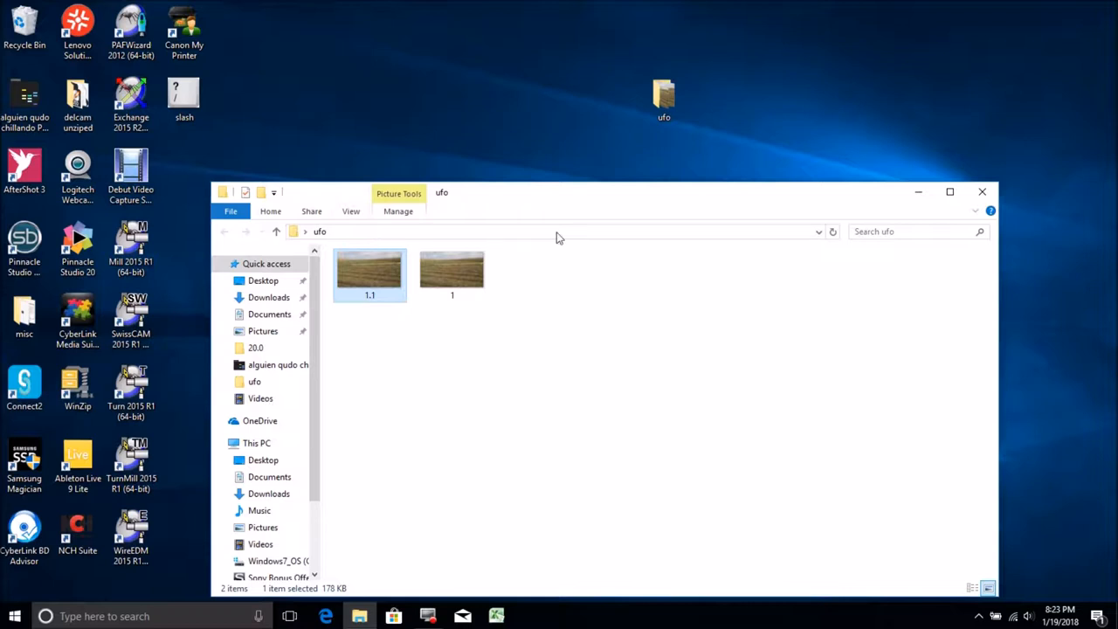
pyautogui.moveTo(583, 314)
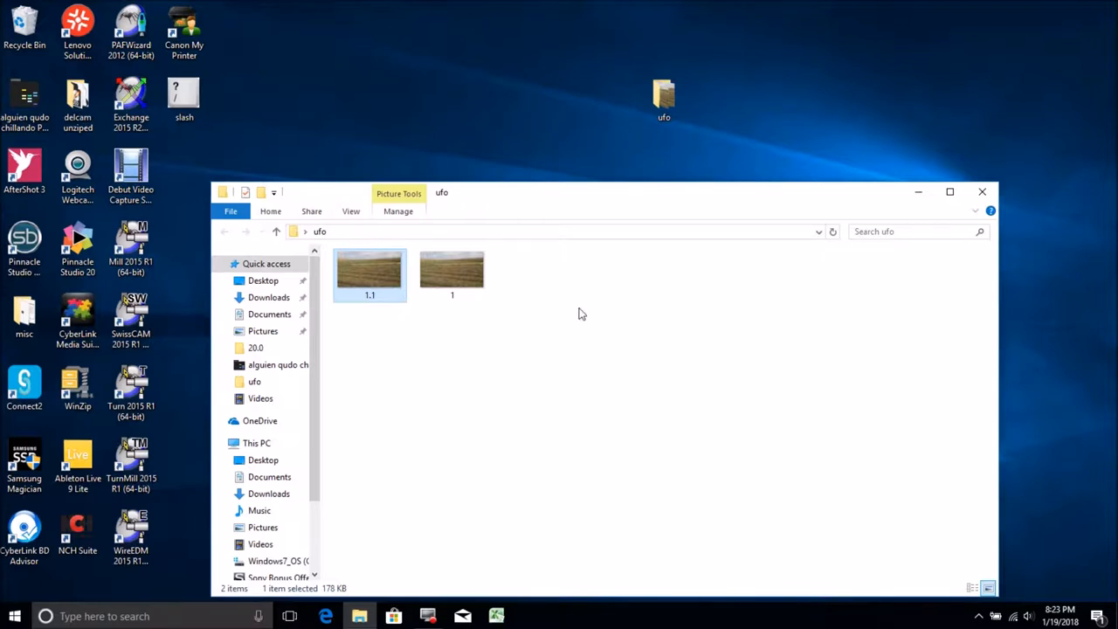
pyautogui.moveTo(510, 290)
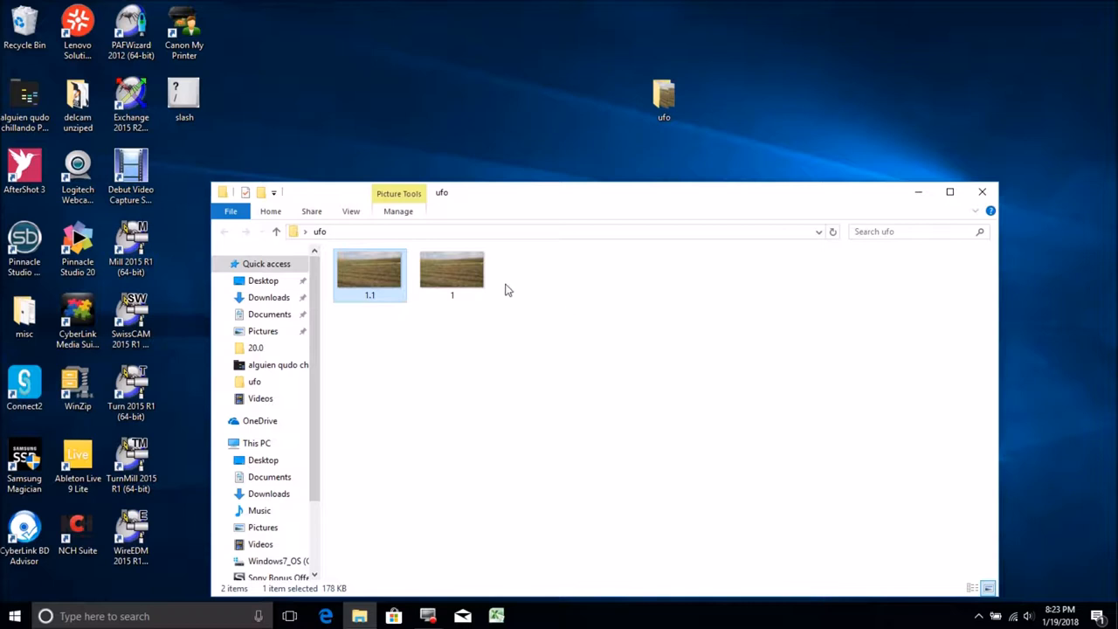
pyautogui.moveTo(452, 275)
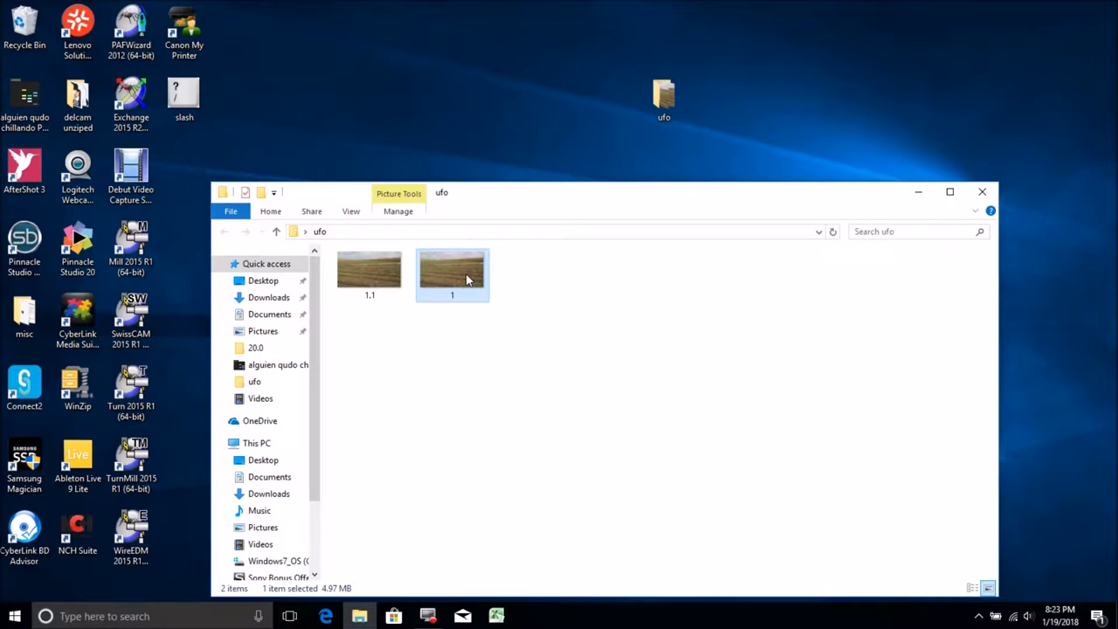
# Open photo 1 in Paint via the Open with menu in File Explorer
pyautogui.rightClick(451, 275)
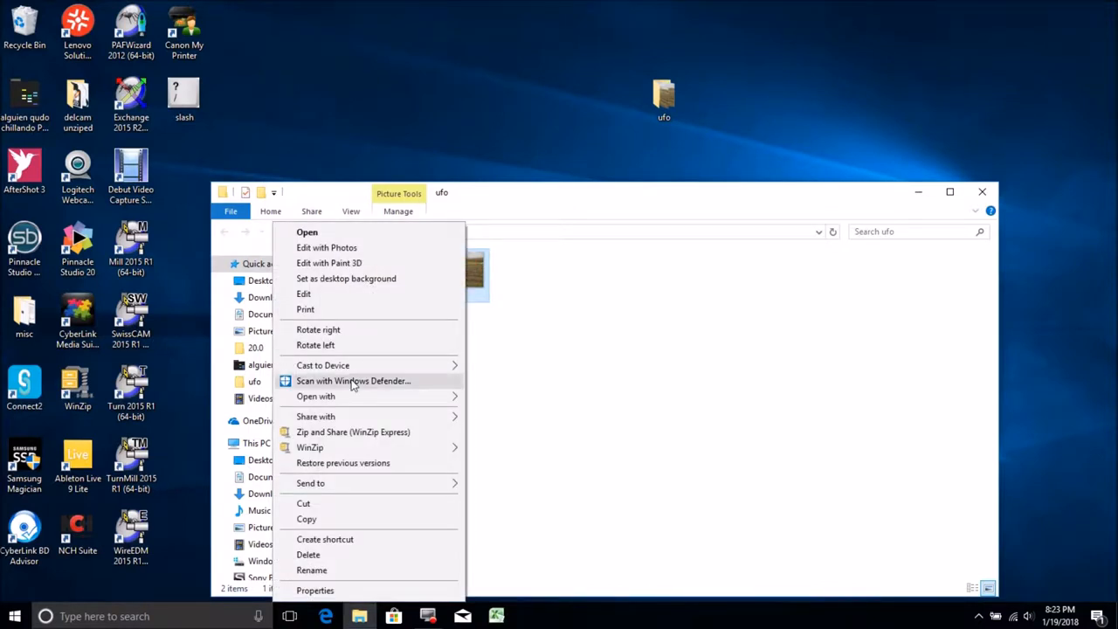
pyautogui.moveTo(349, 396)
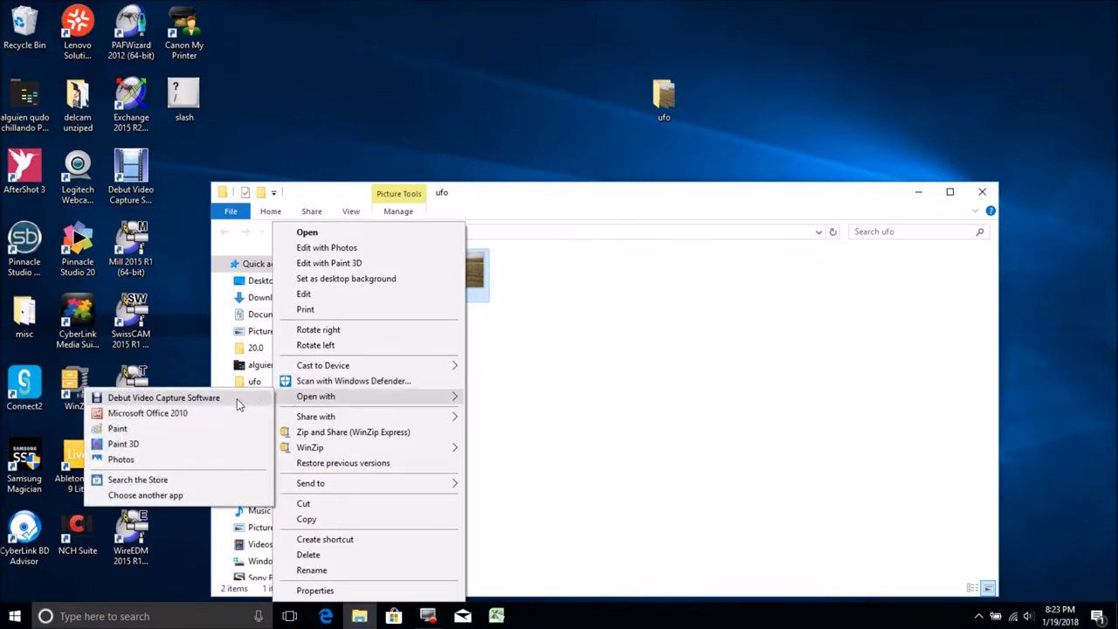
pyautogui.moveTo(135, 428)
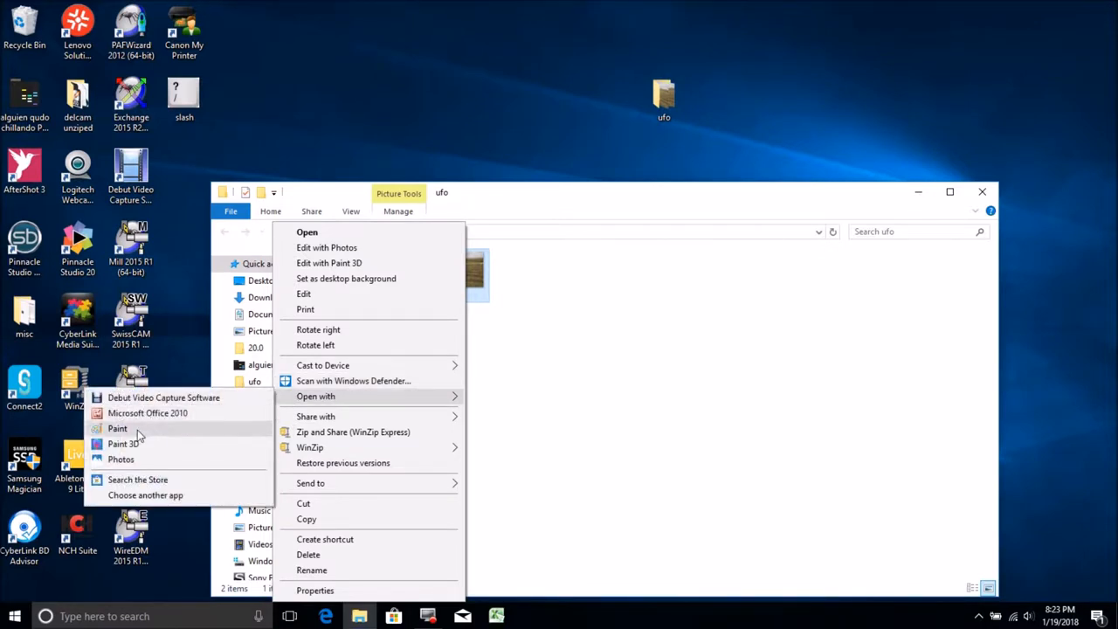
pyautogui.click(117, 427)
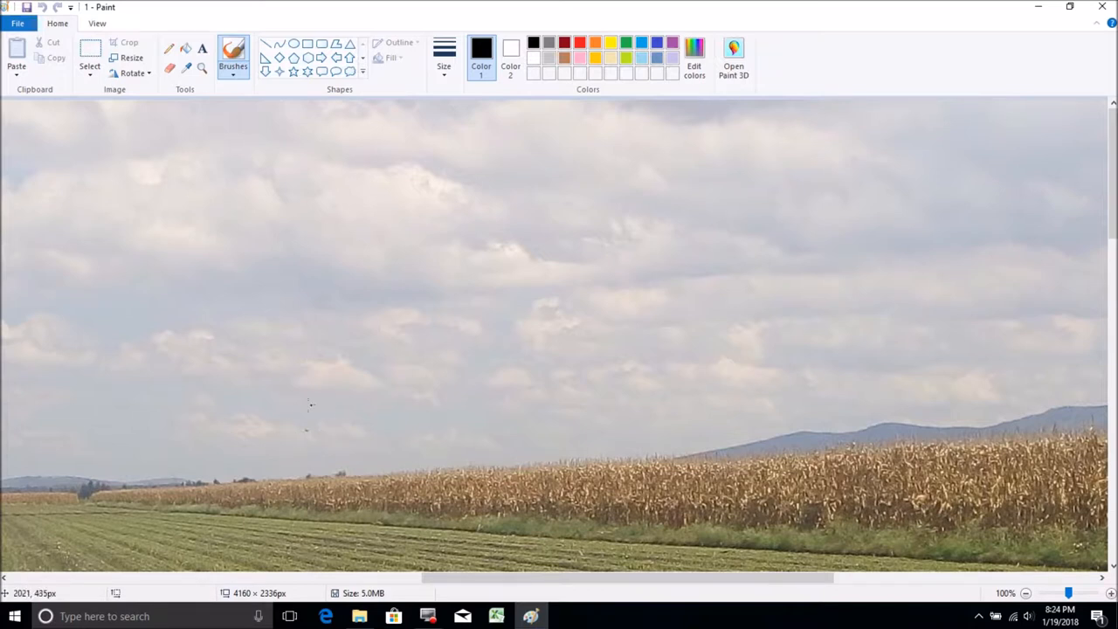
pyautogui.moveTo(351, 416)
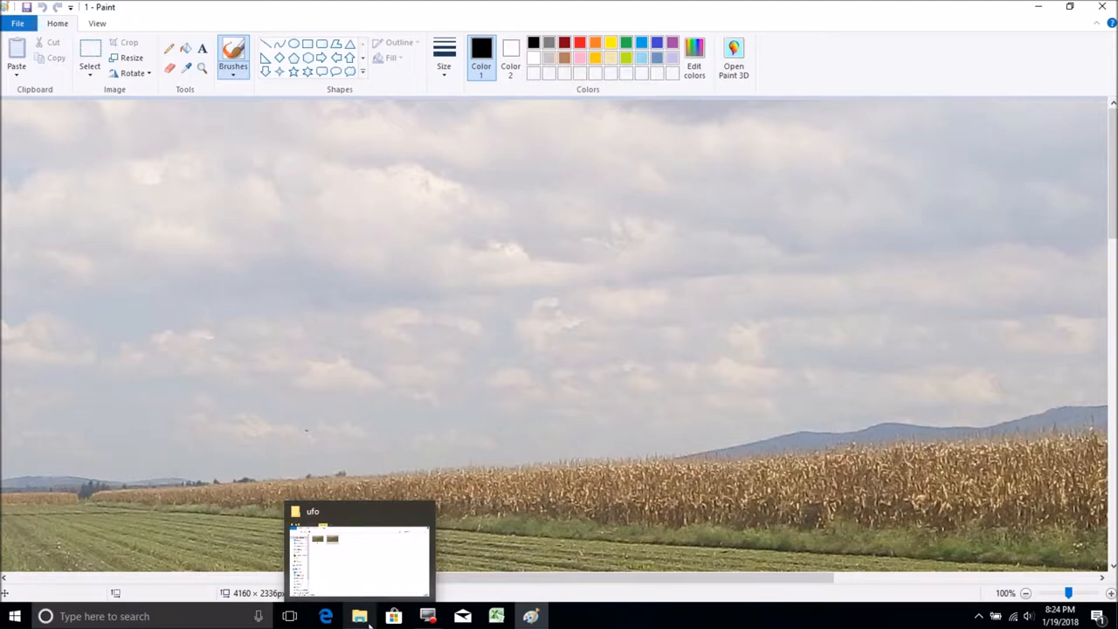
# Return to the ufo folder and open photo 1.1 with Paint
pyautogui.click(359, 559)
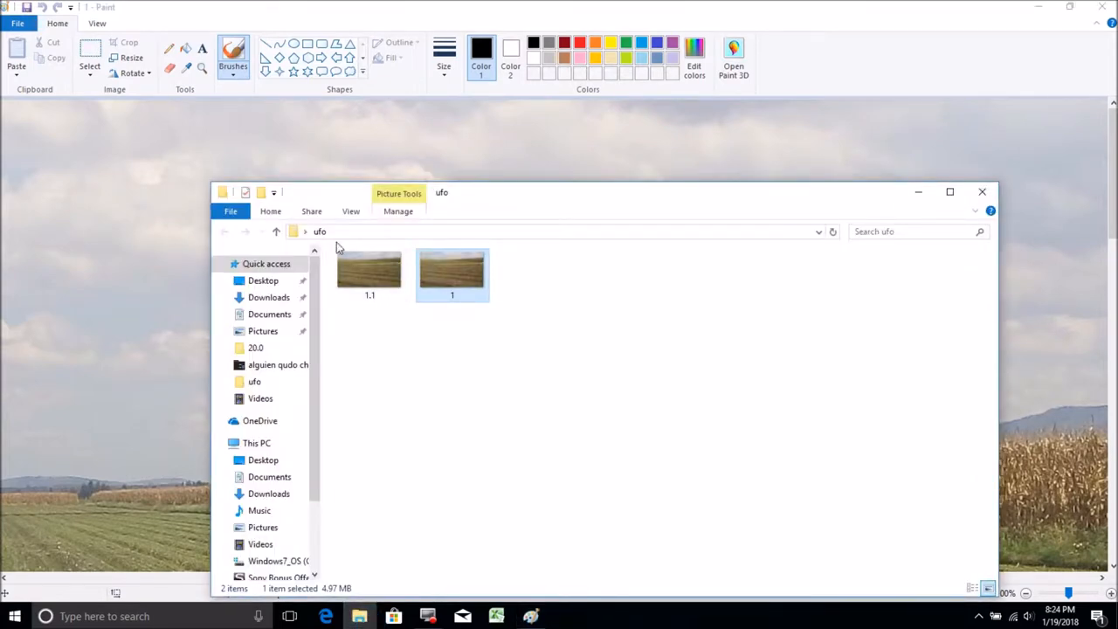
pyautogui.doubleClick(452, 270)
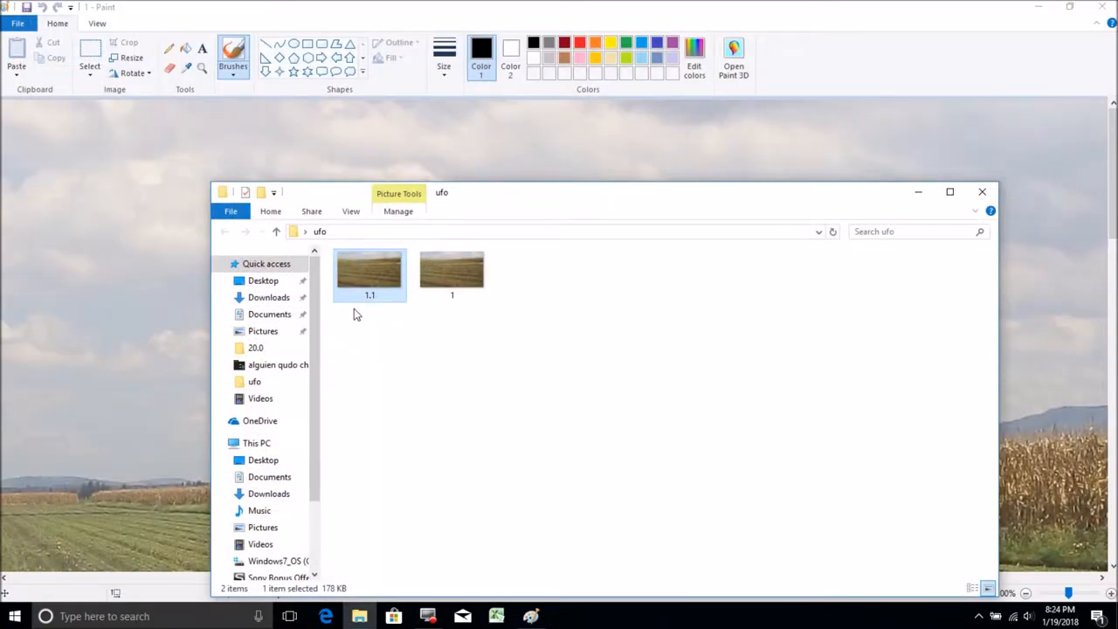
pyautogui.rightClick(368, 271)
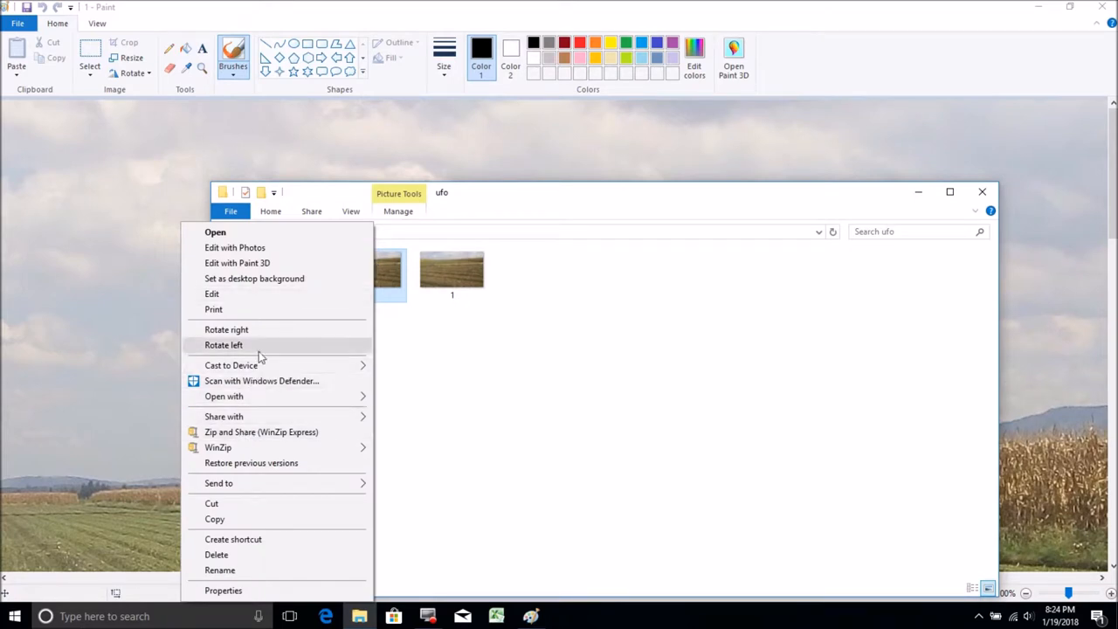
pyautogui.moveTo(256, 435)
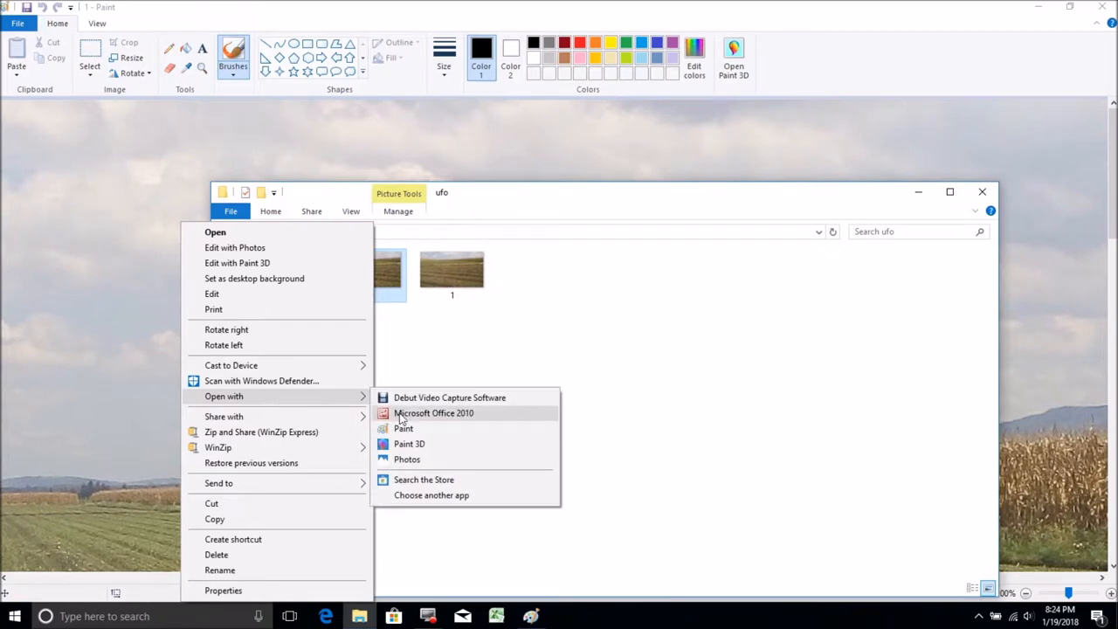
pyautogui.click(404, 428)
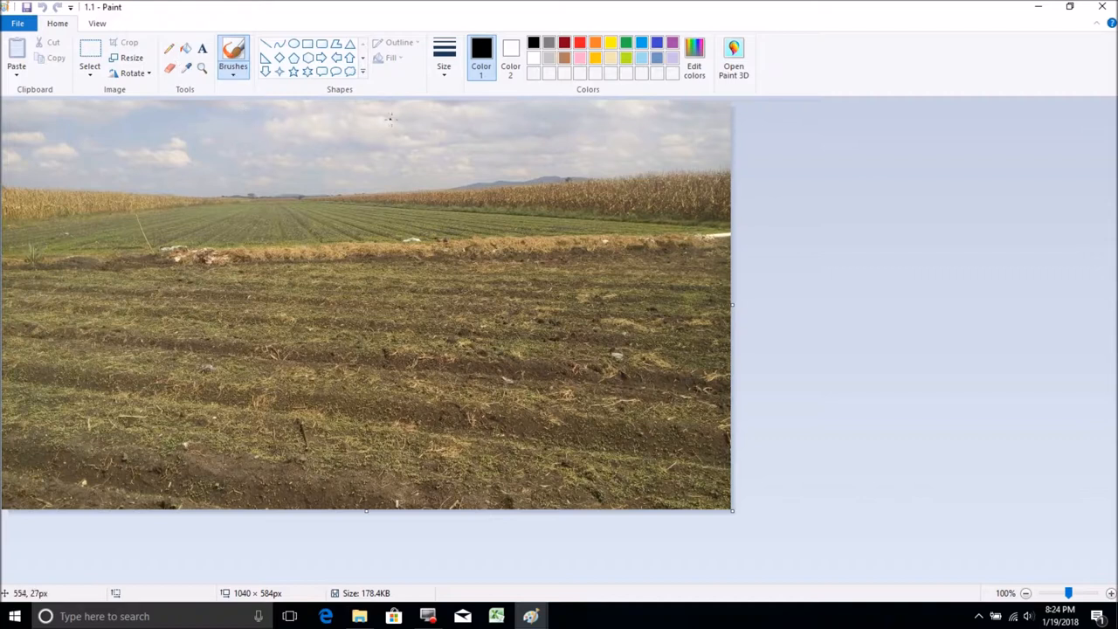
pyautogui.moveTo(367, 172)
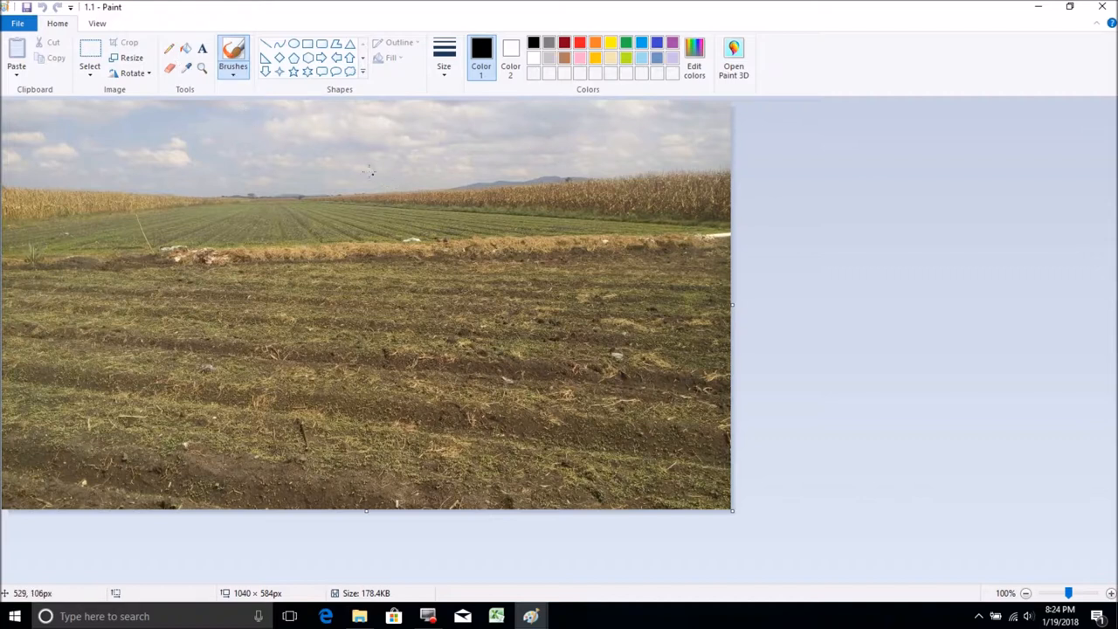
pyautogui.moveTo(339, 160)
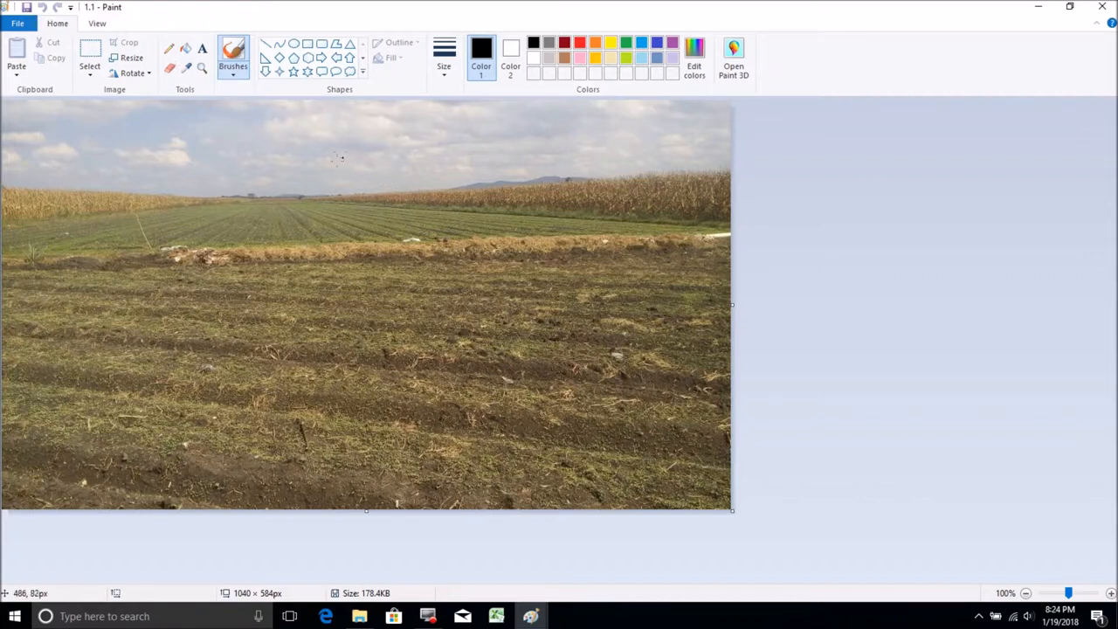
# Zoom photo 1.1 in twice to 300% and scroll sideways across the sky
pyautogui.click(97, 23)
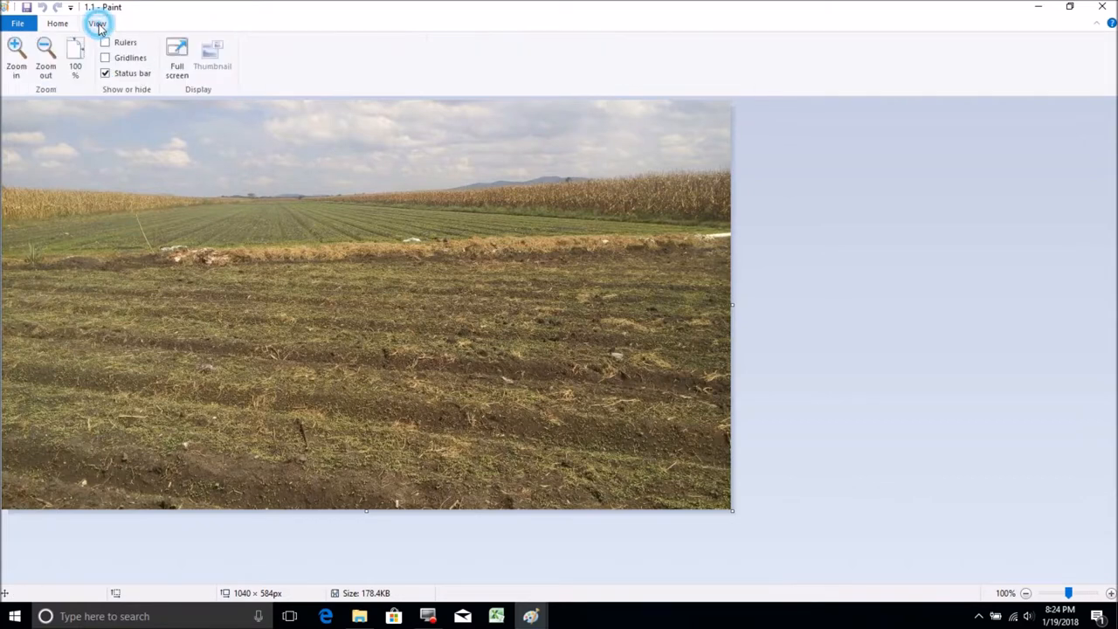
pyautogui.click(16, 57)
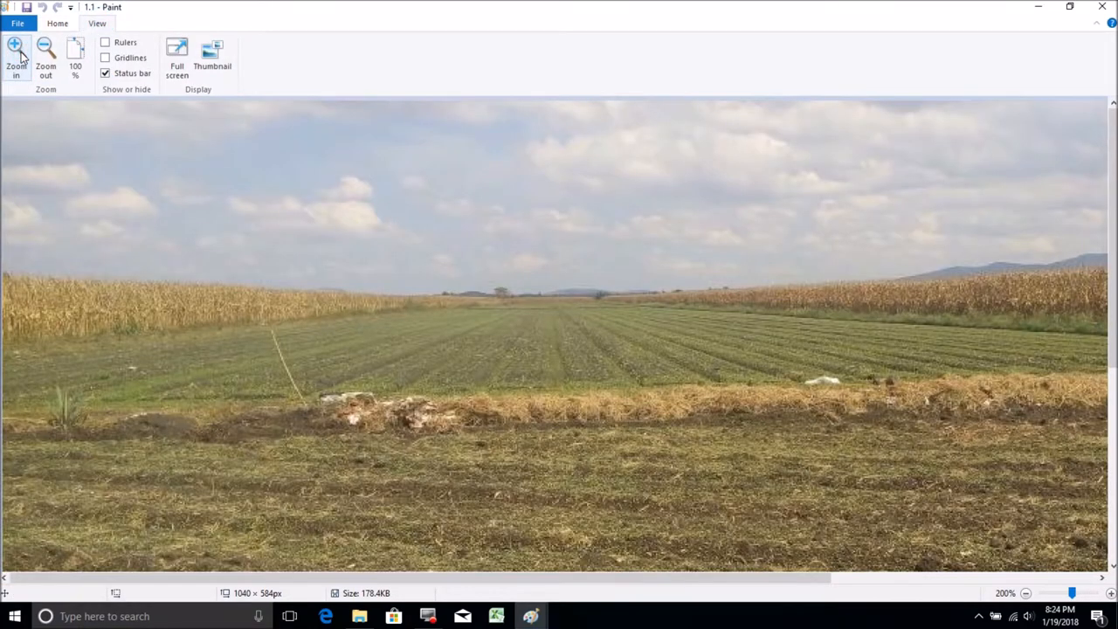
pyautogui.click(16, 56)
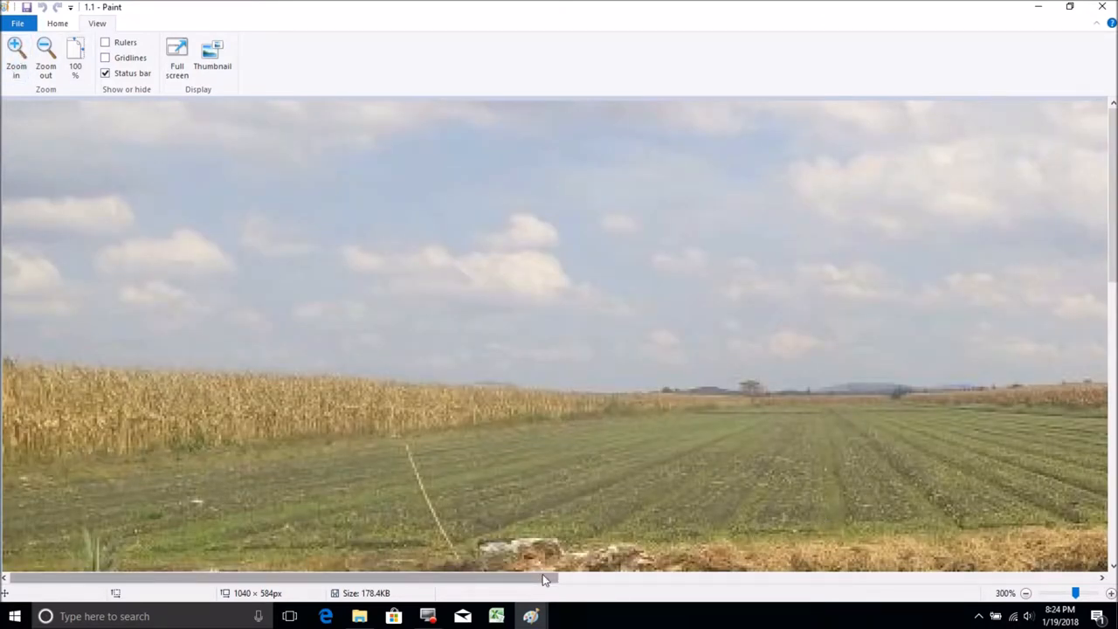
pyautogui.moveTo(546, 578); pyautogui.dragTo(716, 578)
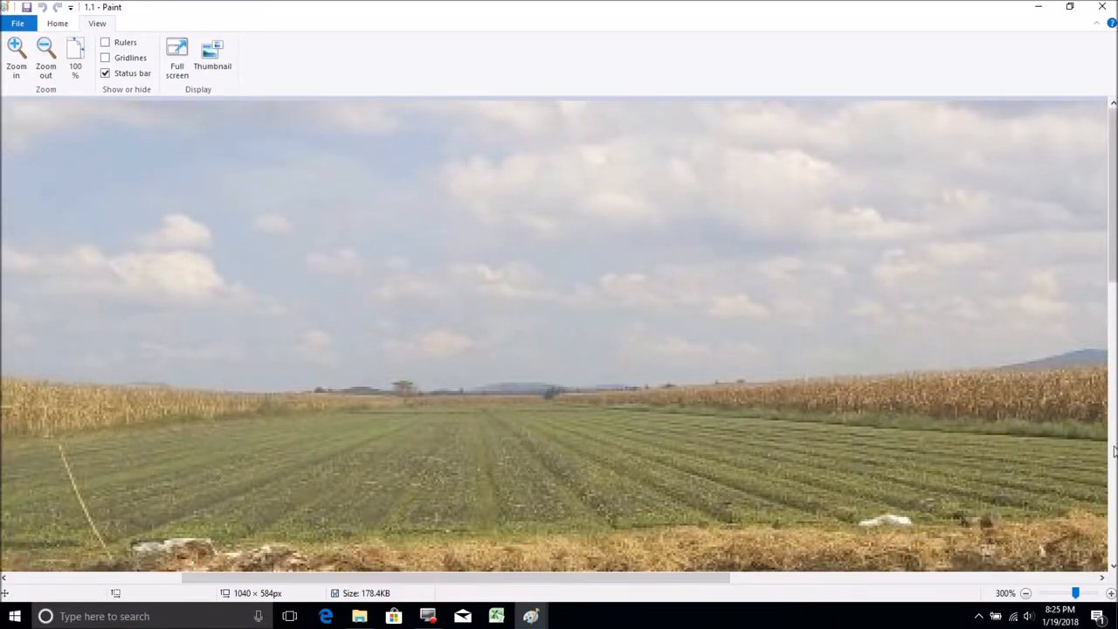
# Scroll down and zoom photo 1.1 in to 500%
pyautogui.scroll(-3)
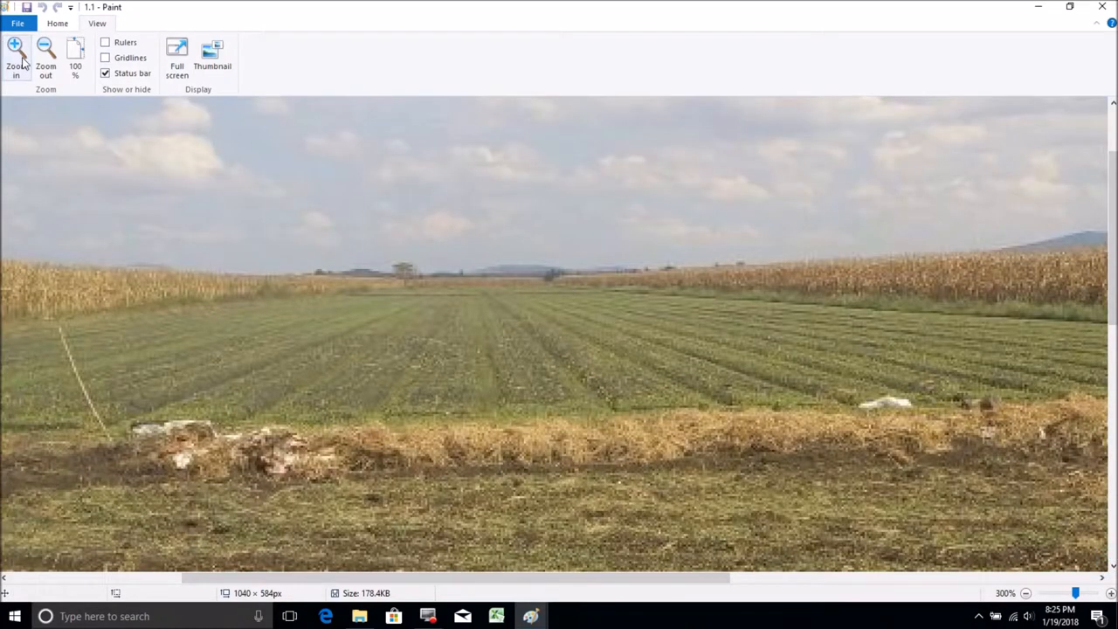
pyautogui.click(15, 61)
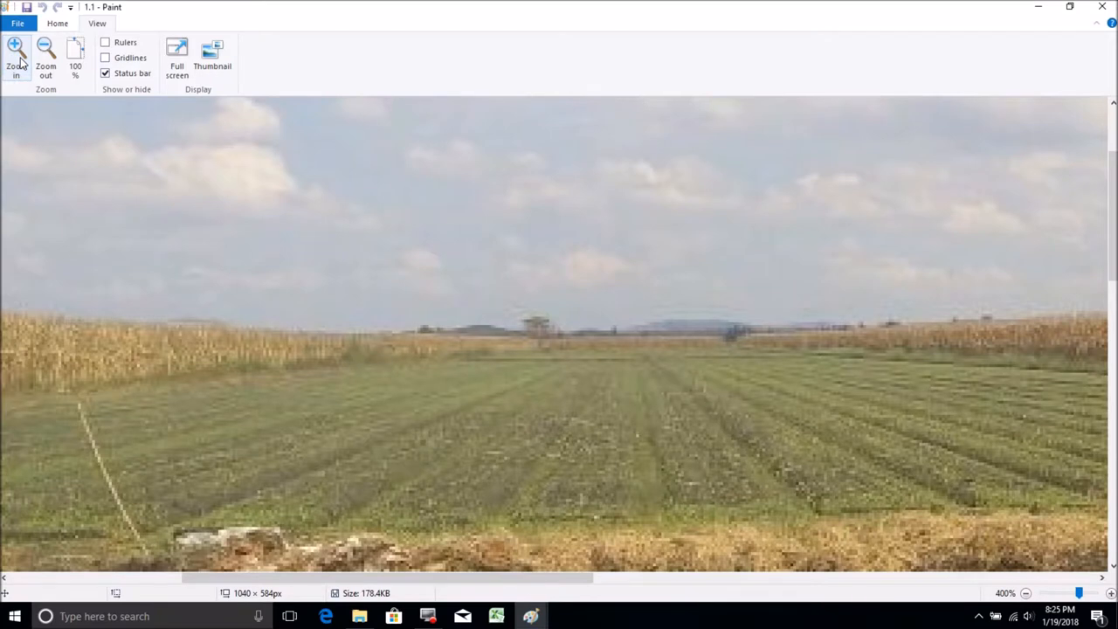
pyautogui.click(16, 57)
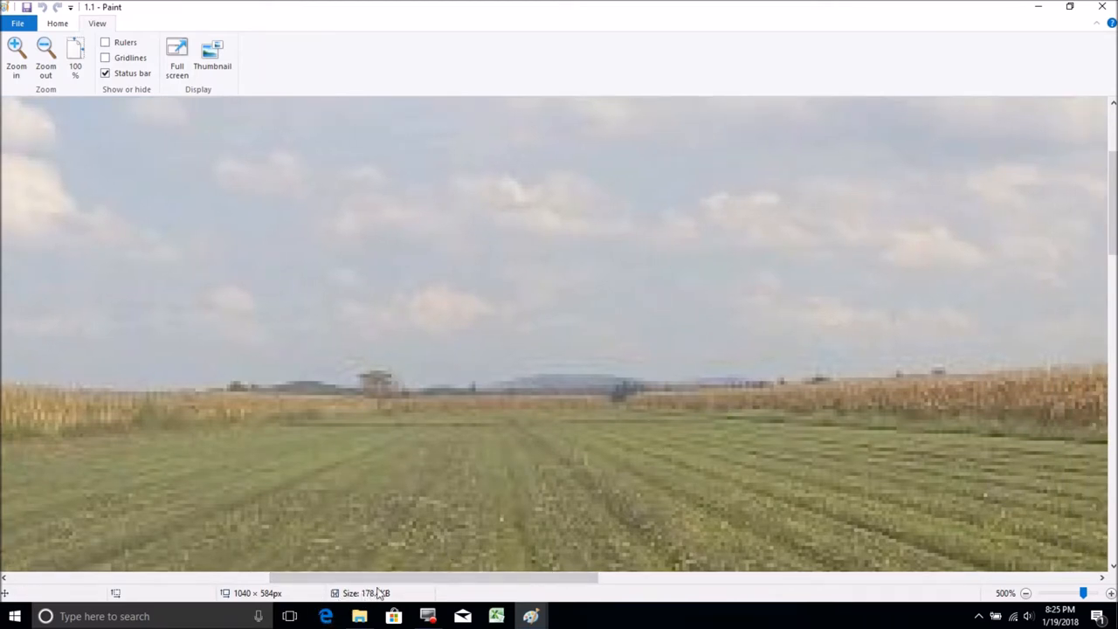
pyautogui.moveTo(909, 313)
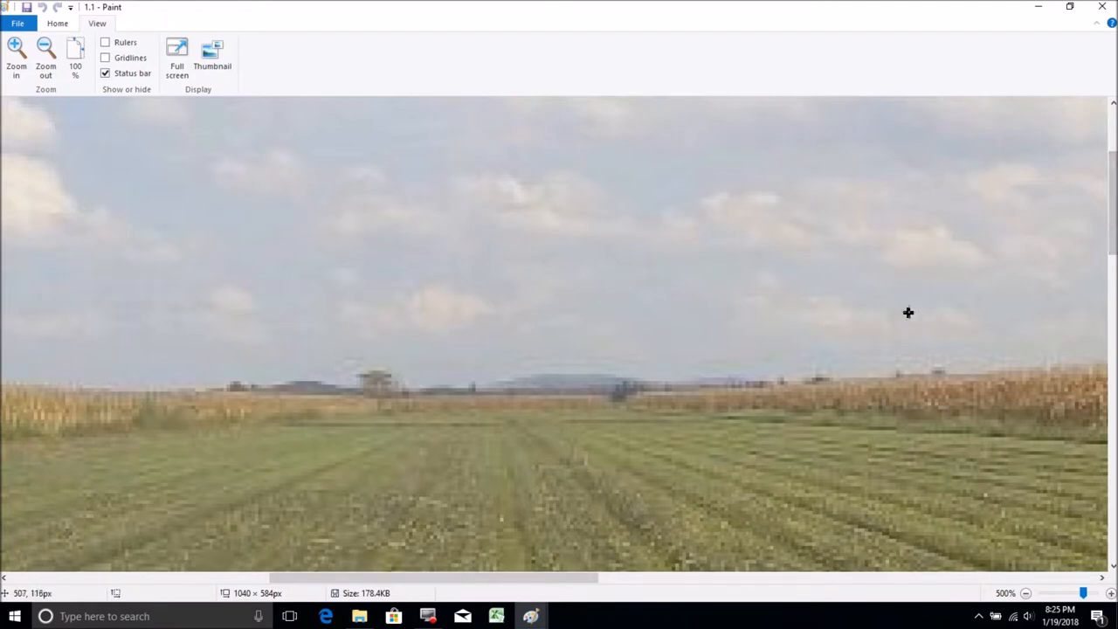
pyautogui.moveTo(940, 306)
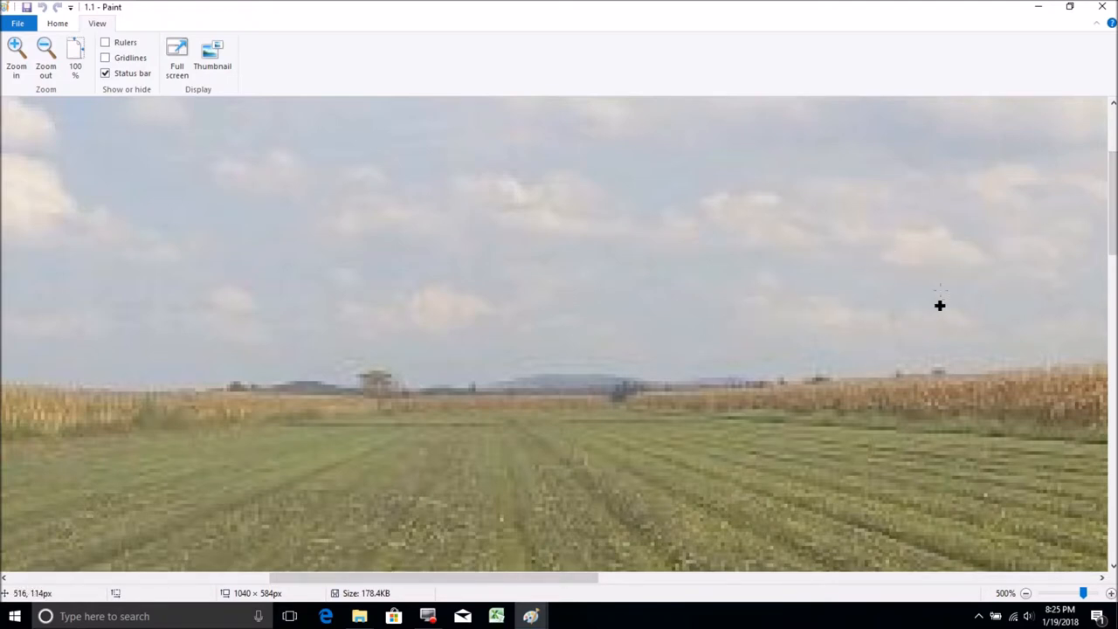
pyautogui.moveTo(660, 490)
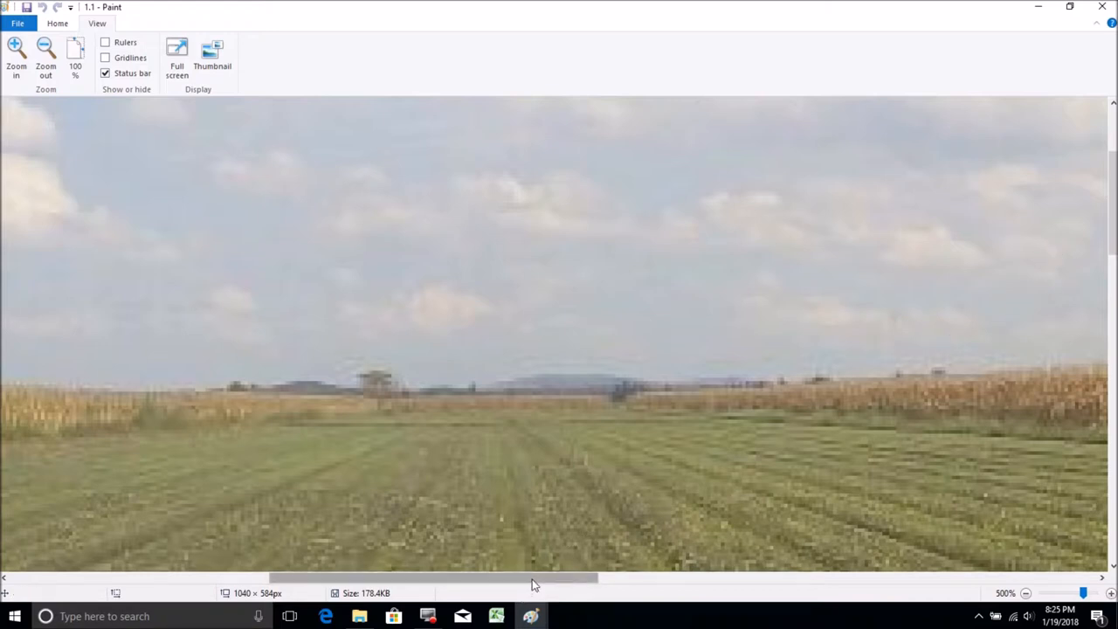
# Scroll right over the sky and zoom photo 1.1 further to 700%
pyautogui.moveTo(537, 577); pyautogui.dragTo(616, 577)
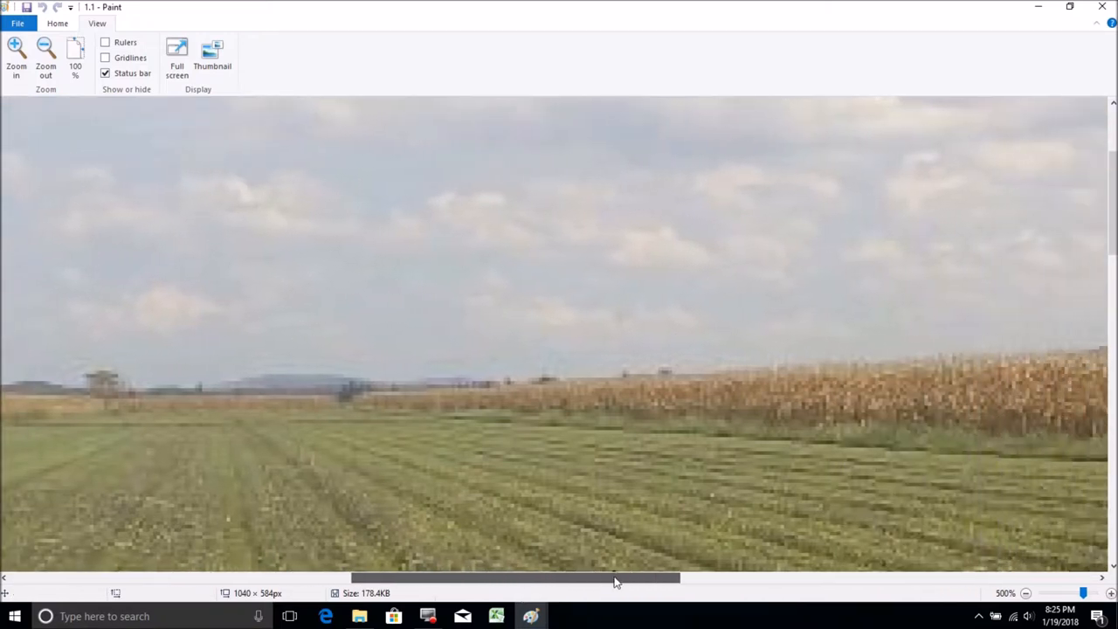
pyautogui.hscroll(3)
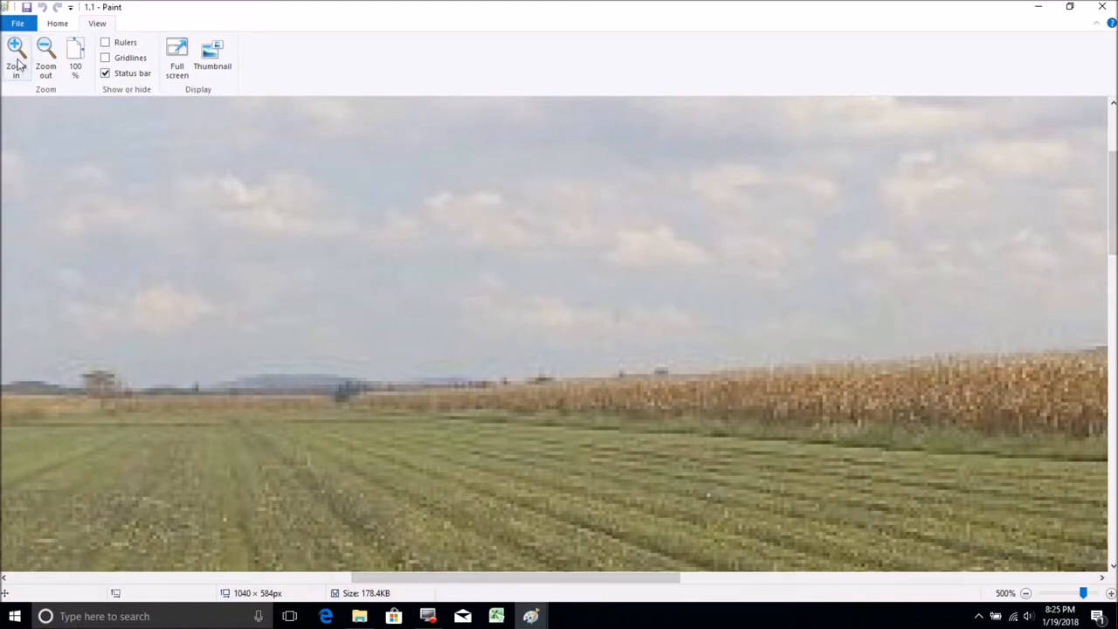
pyautogui.click(16, 57)
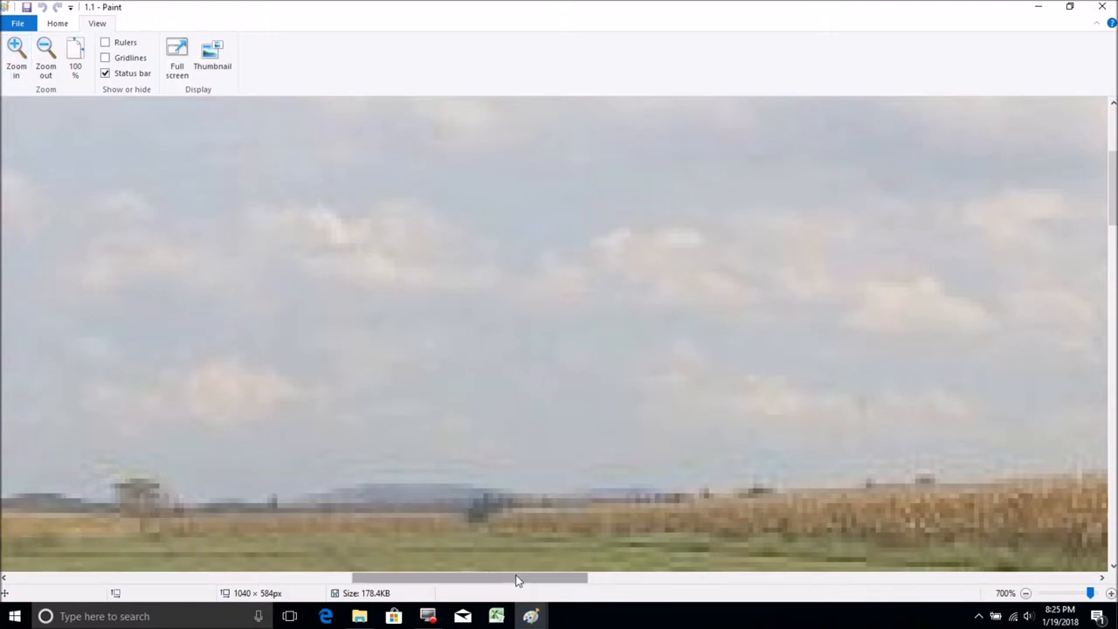
pyautogui.moveTo(520, 578); pyautogui.dragTo(603, 578)
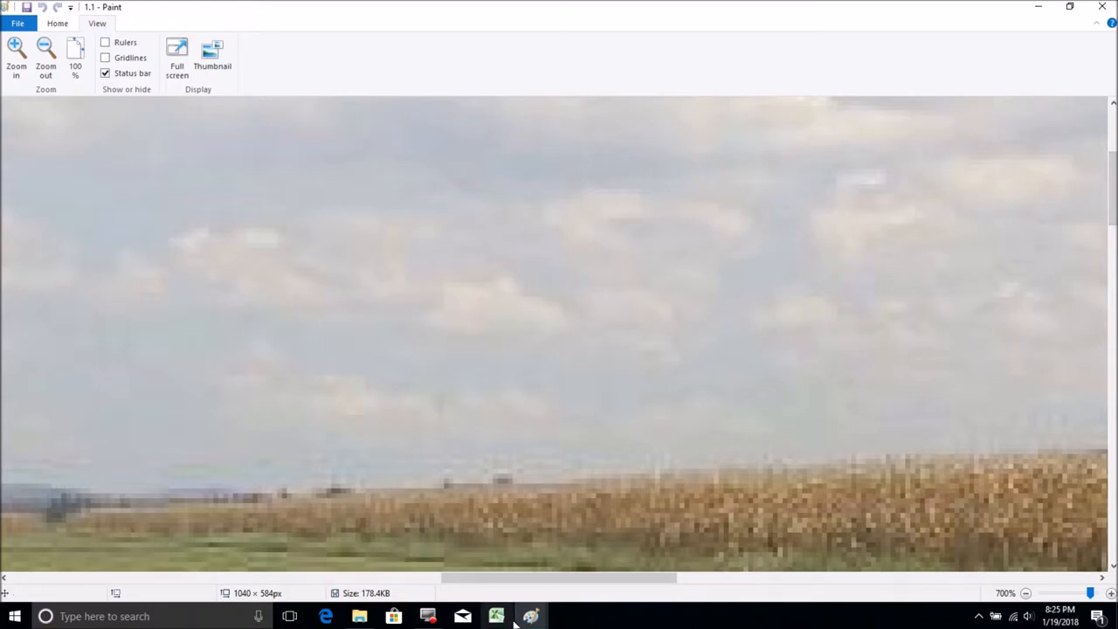
pyautogui.moveTo(530, 616)
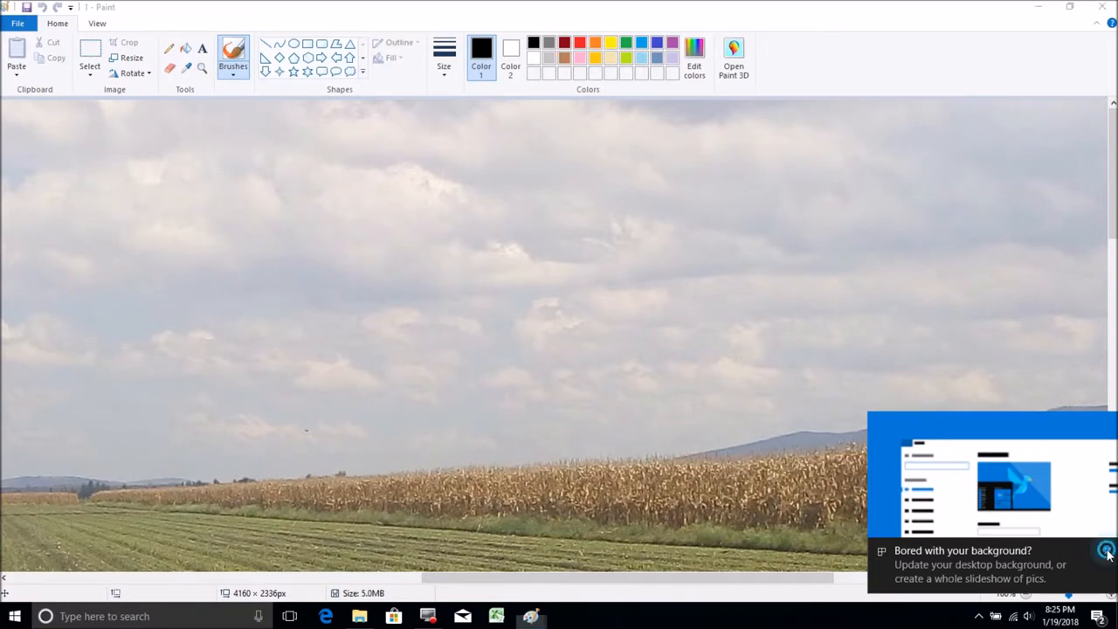
# Dismiss the desktop background notification and zoom photo 1 in to look for the sphere
pyautogui.click(1106, 550)
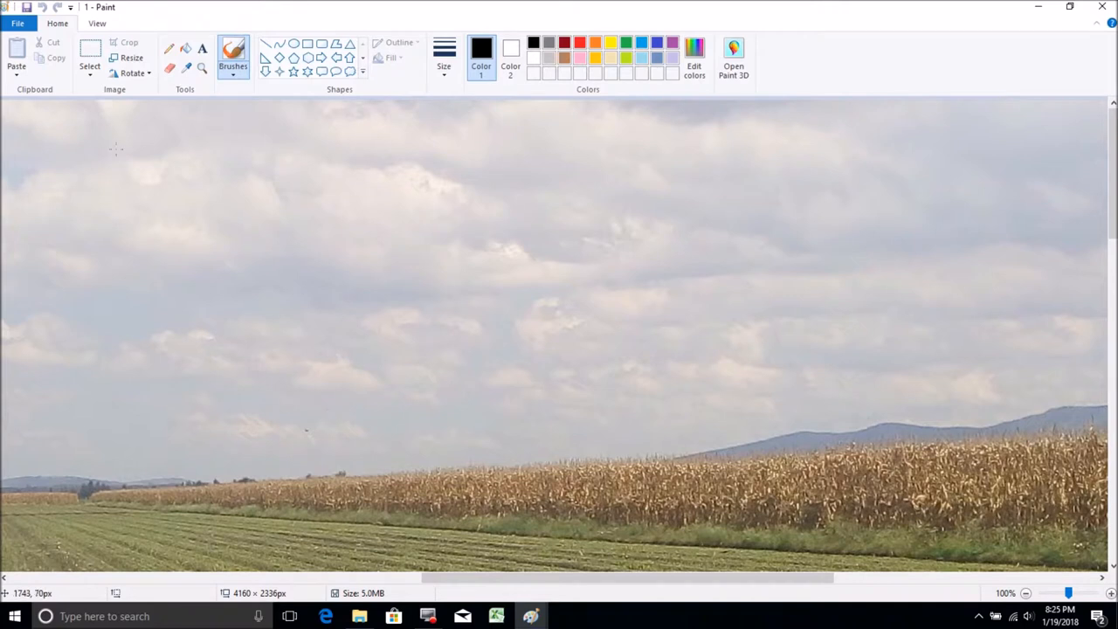
pyautogui.click(97, 23)
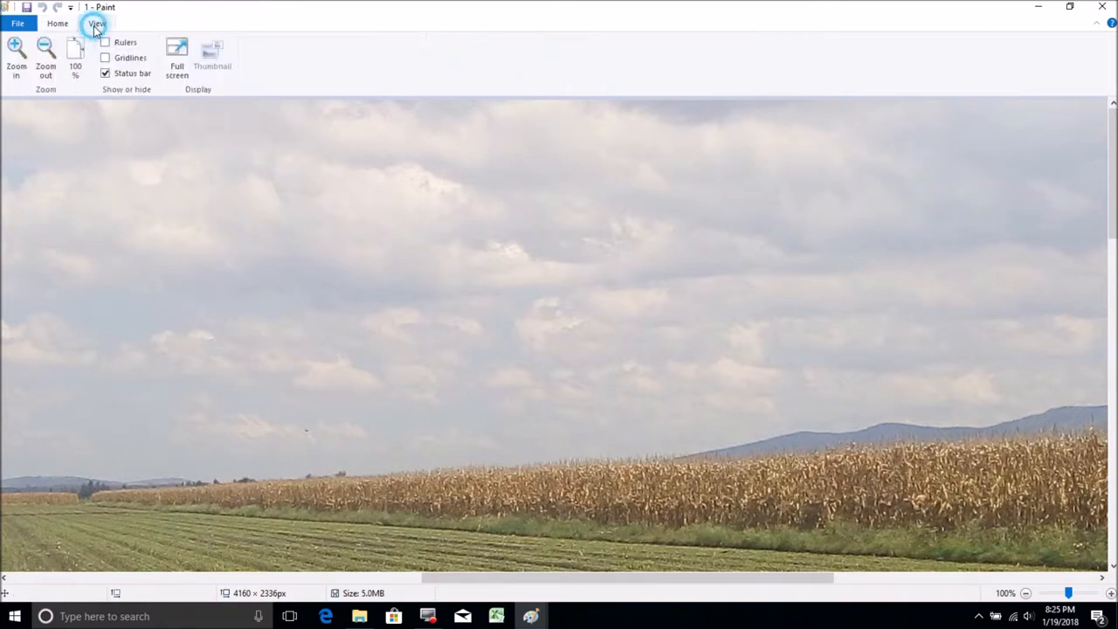
pyautogui.click(16, 57)
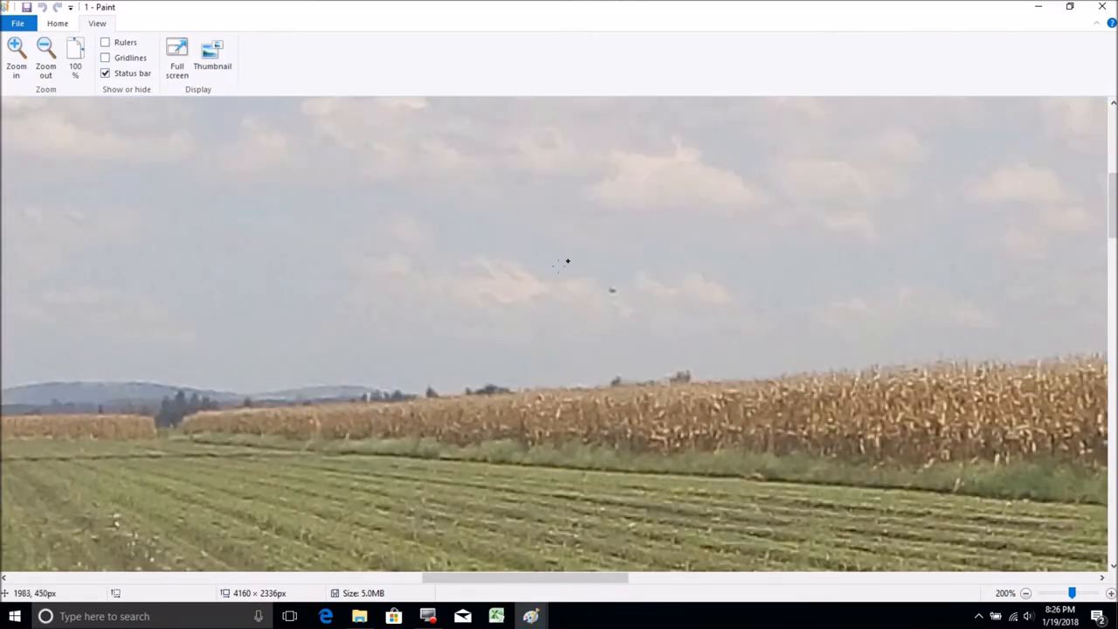
pyautogui.moveTo(565, 315)
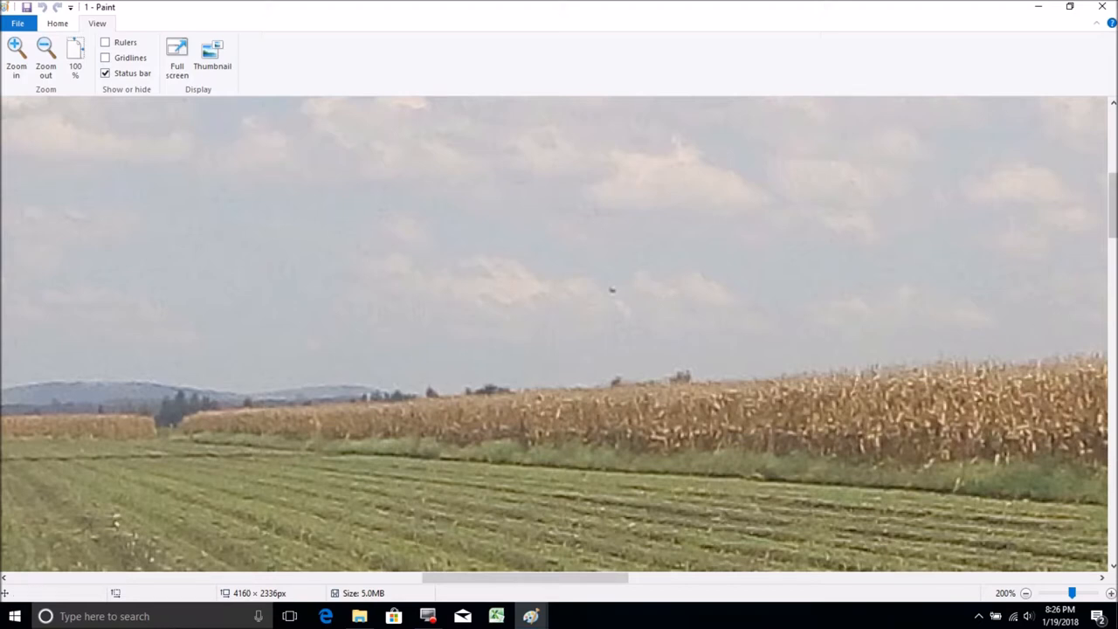
pyautogui.moveTo(314, 300)
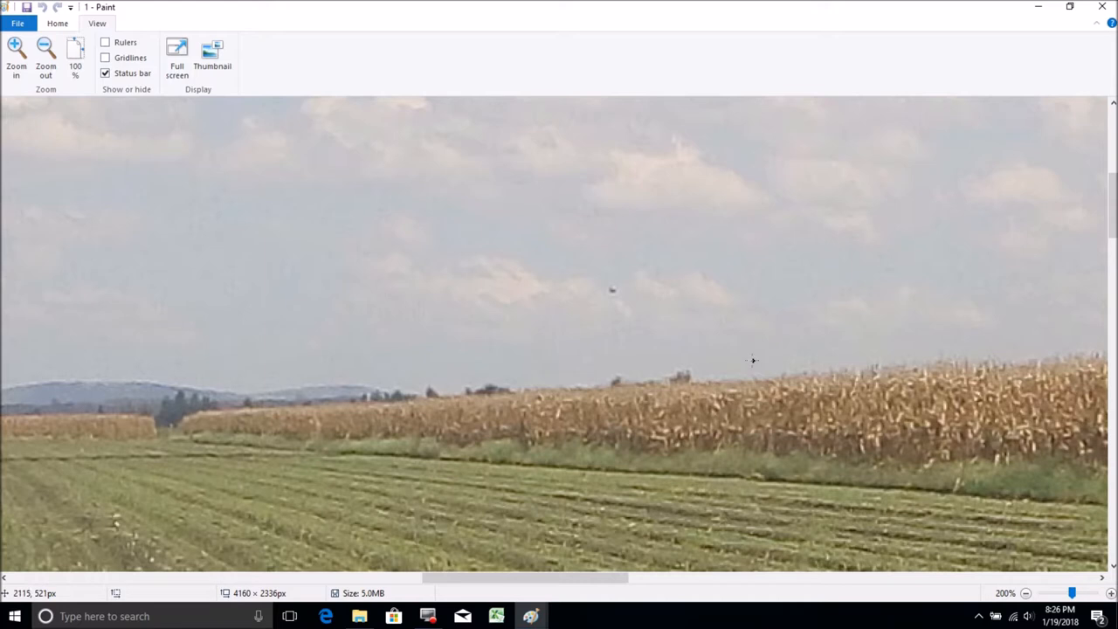
pyautogui.moveTo(601, 151)
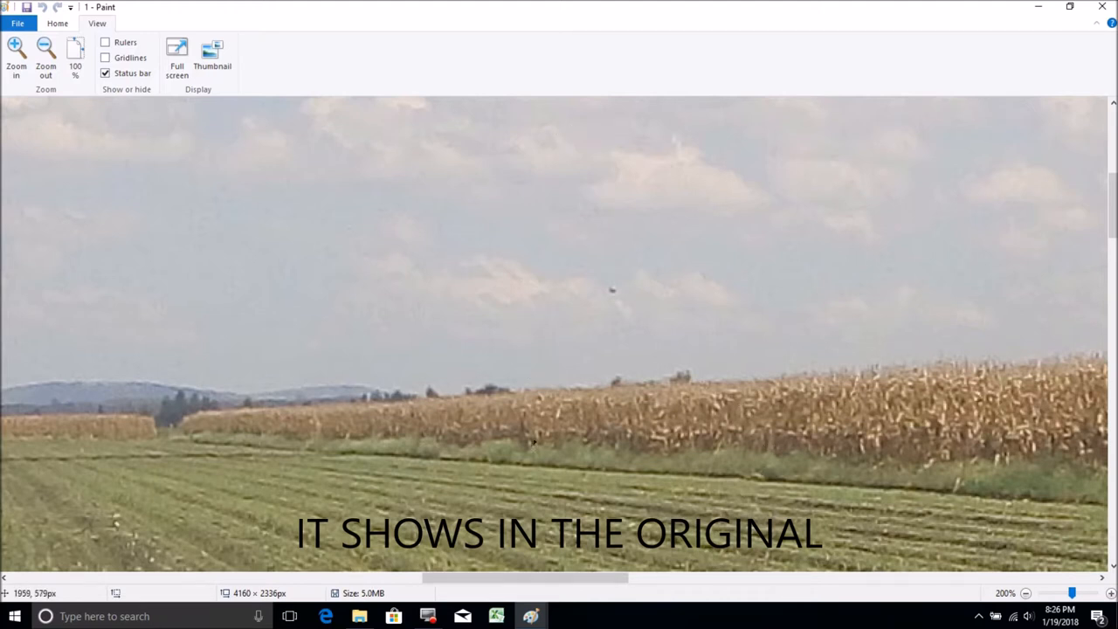
pyautogui.moveTo(538, 308)
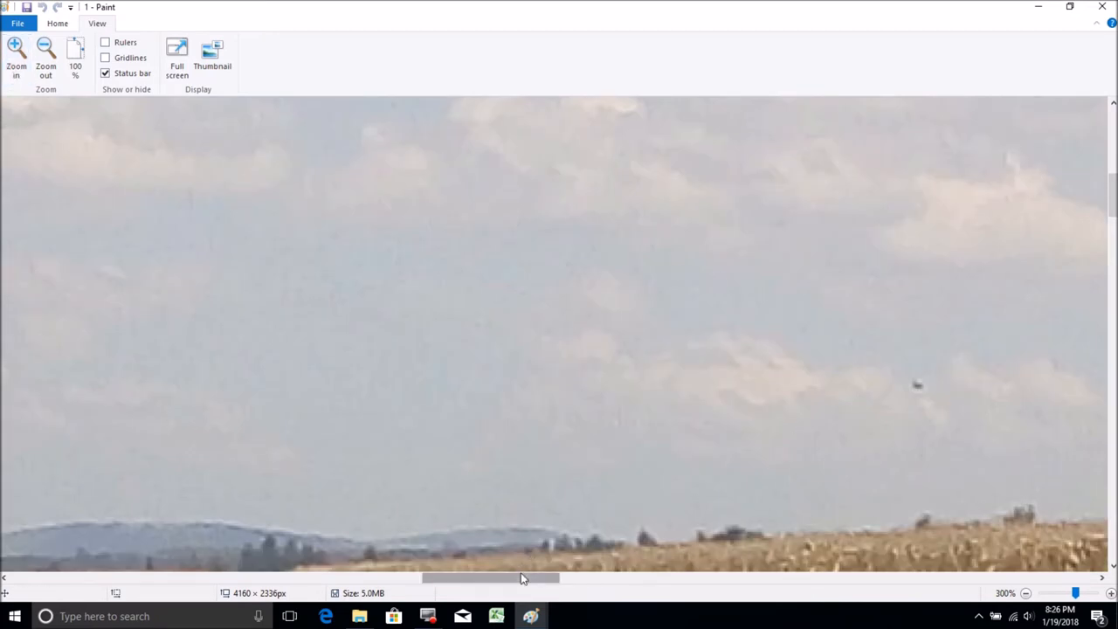
# Scroll photo 1.1's magnified sky sideways for comparison
pyautogui.moveTo(489, 578); pyautogui.dragTo(559, 577)
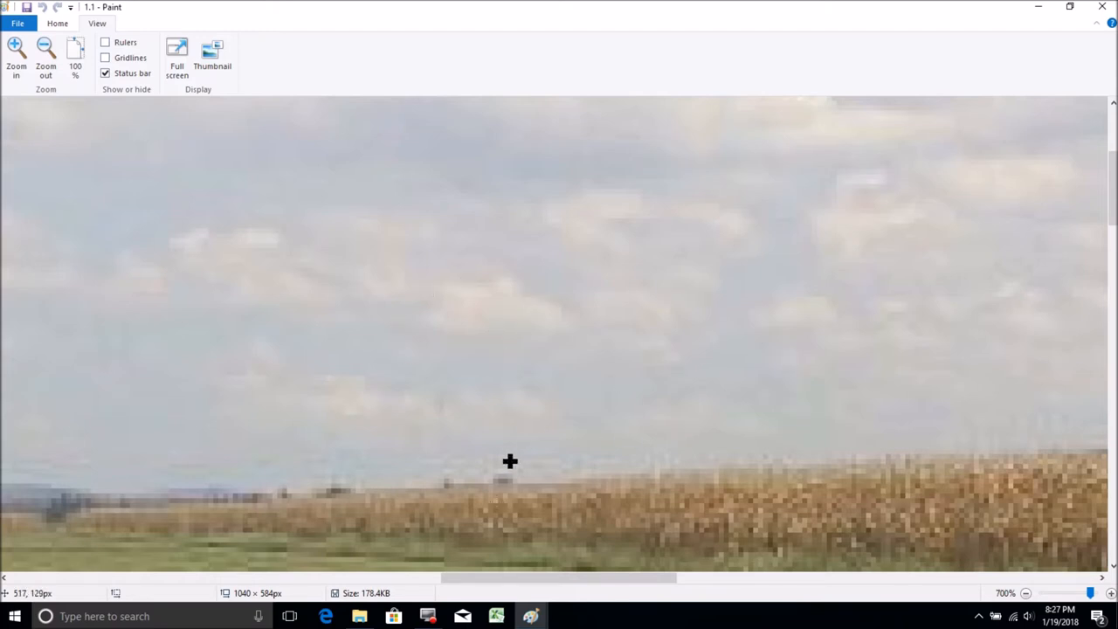
pyautogui.moveTo(531, 616)
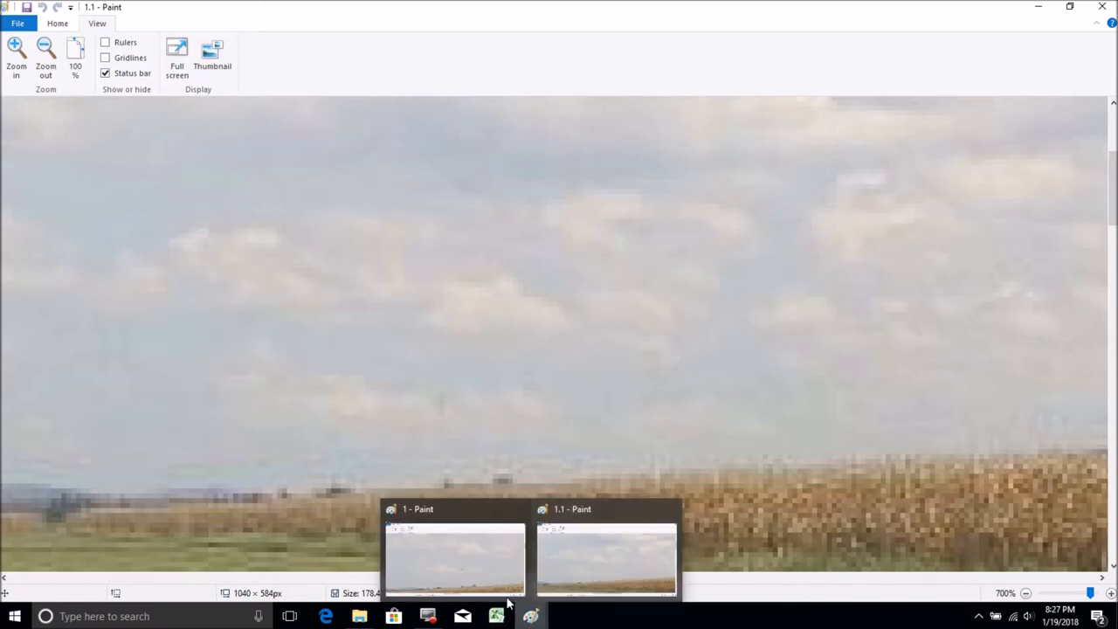
pyautogui.click(454, 554)
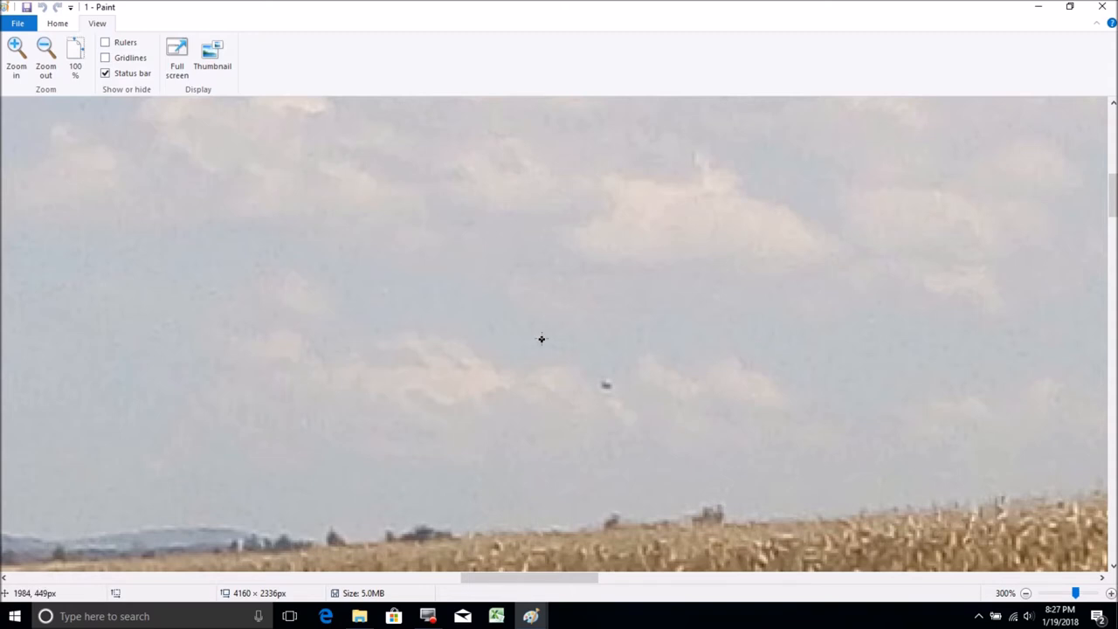
pyautogui.moveTo(573, 450)
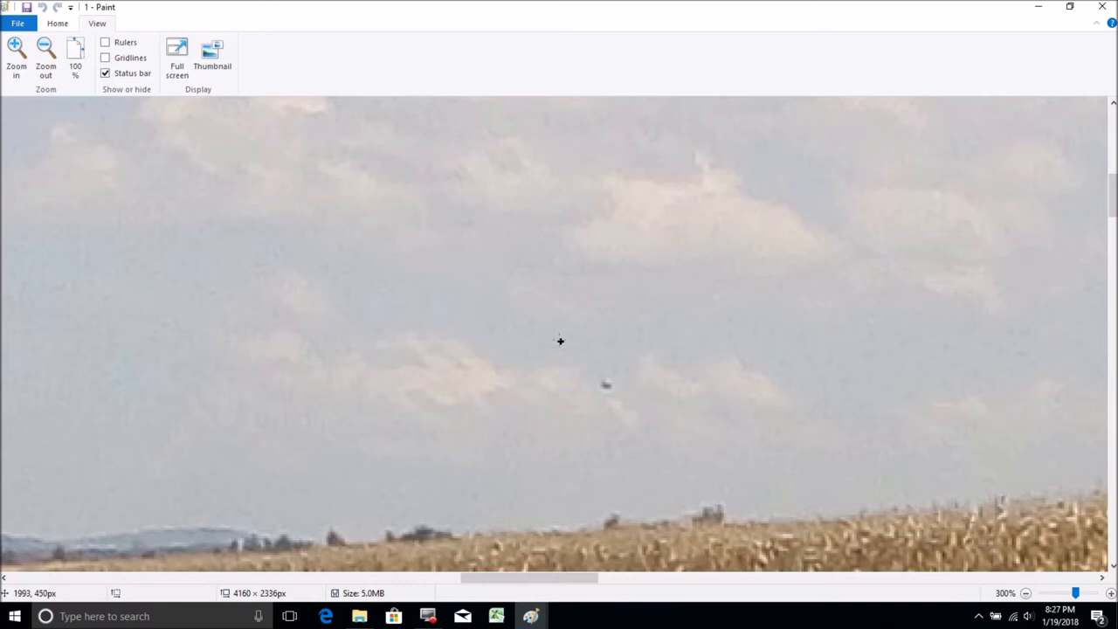
pyautogui.moveTo(972, 84)
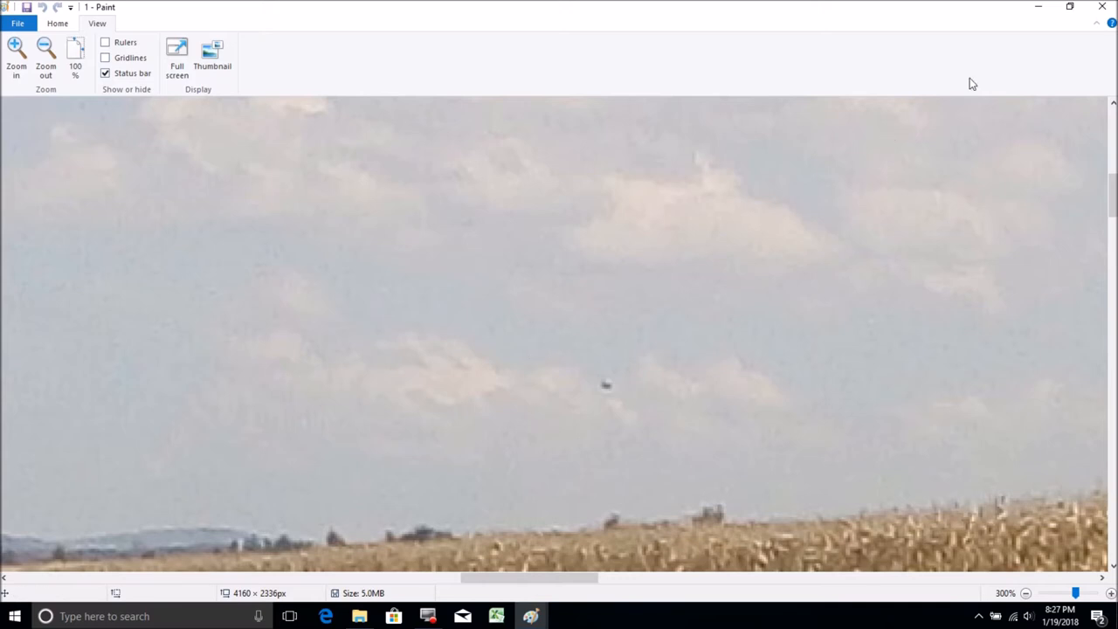
pyautogui.moveTo(1005, 42)
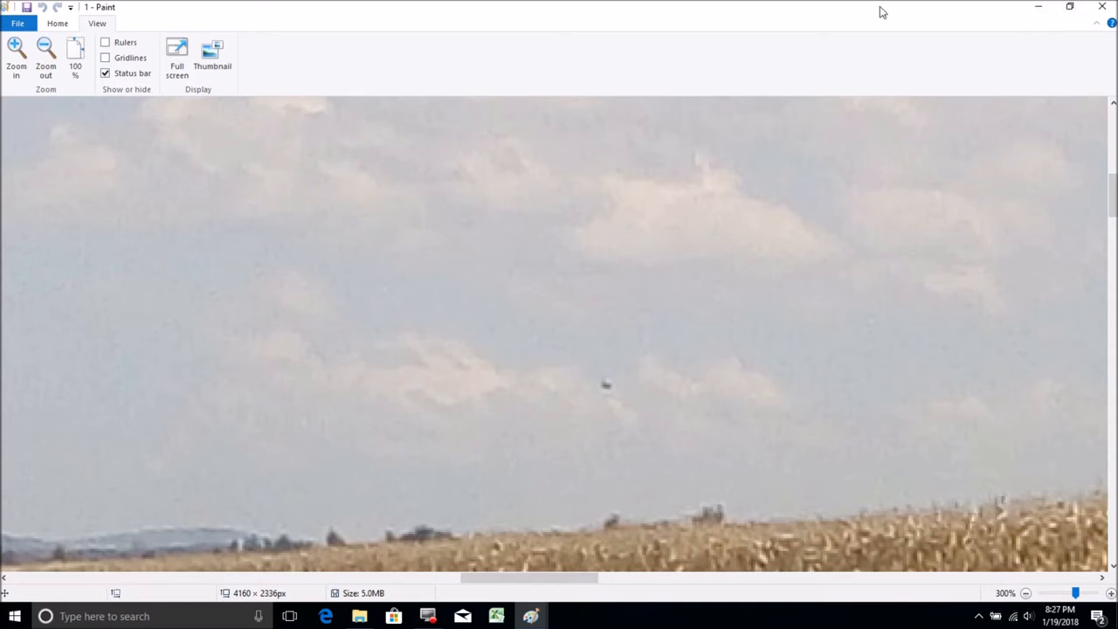
pyautogui.moveTo(602, 283)
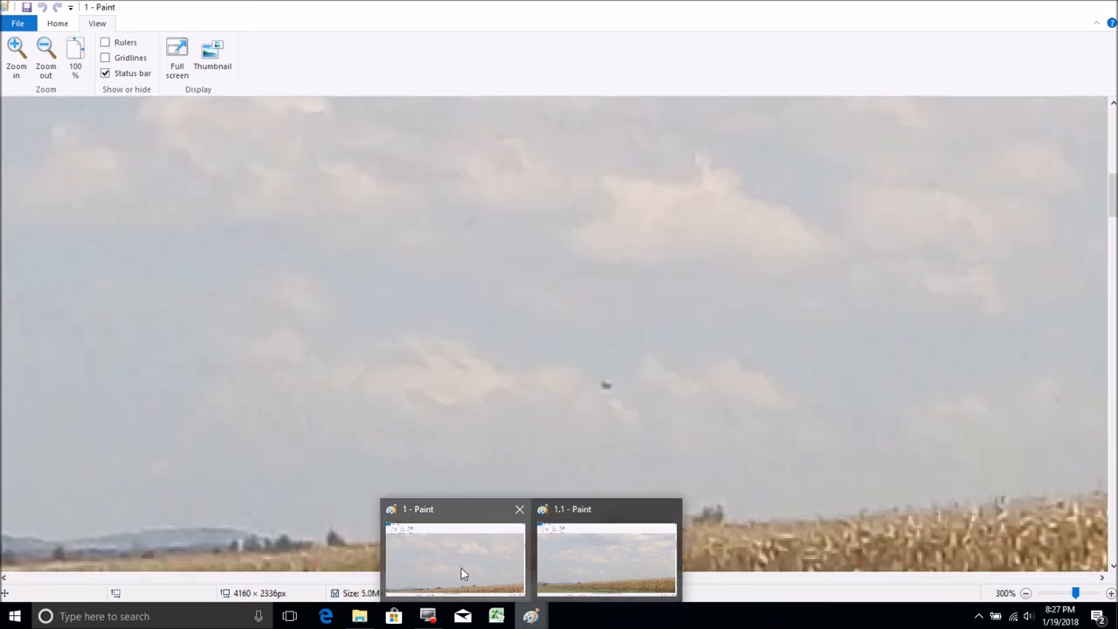
pyautogui.moveTo(502, 560)
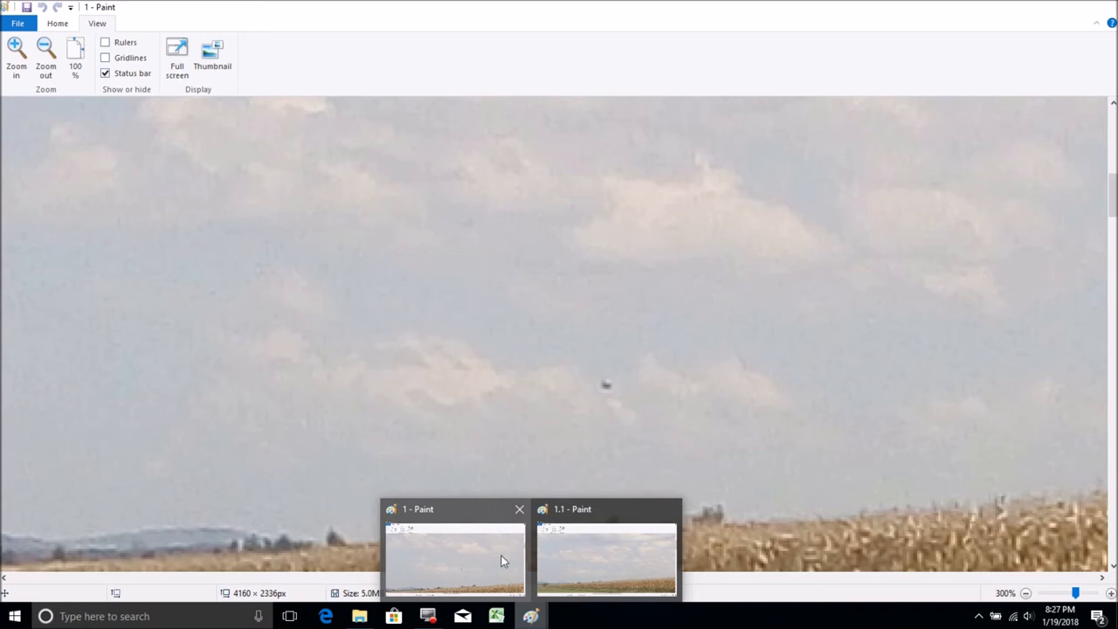
pyautogui.click(606, 559)
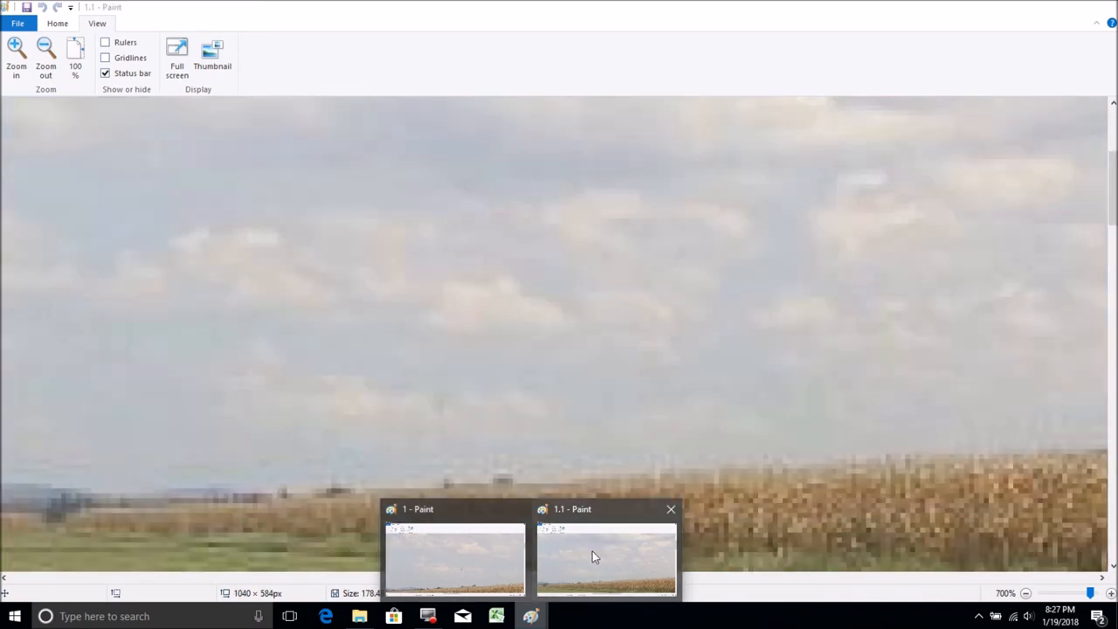